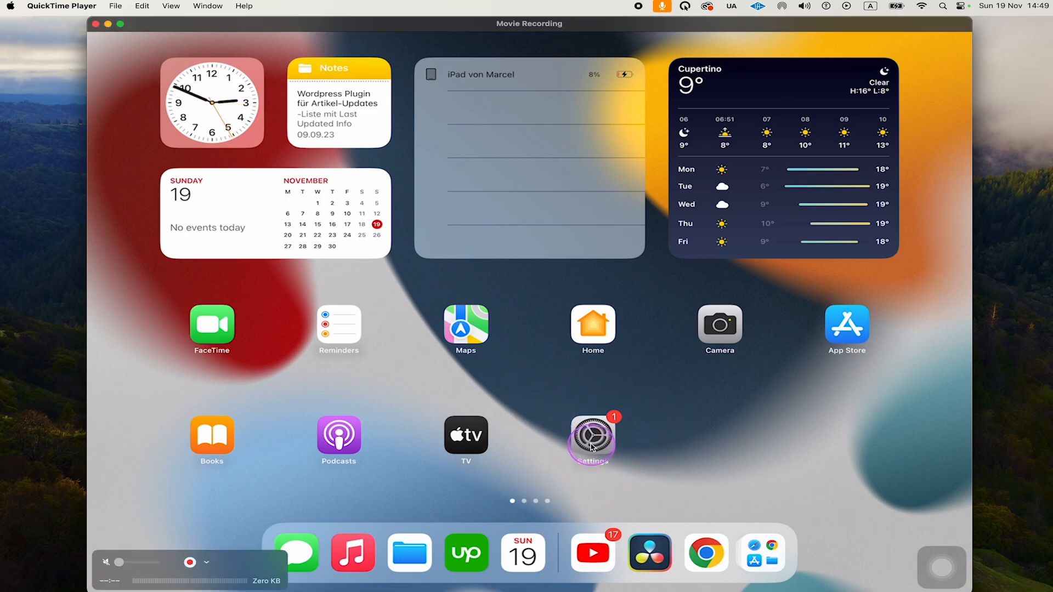
Step: Launch Settings from the Home Screen, landing on the General page
left_click(592, 437)
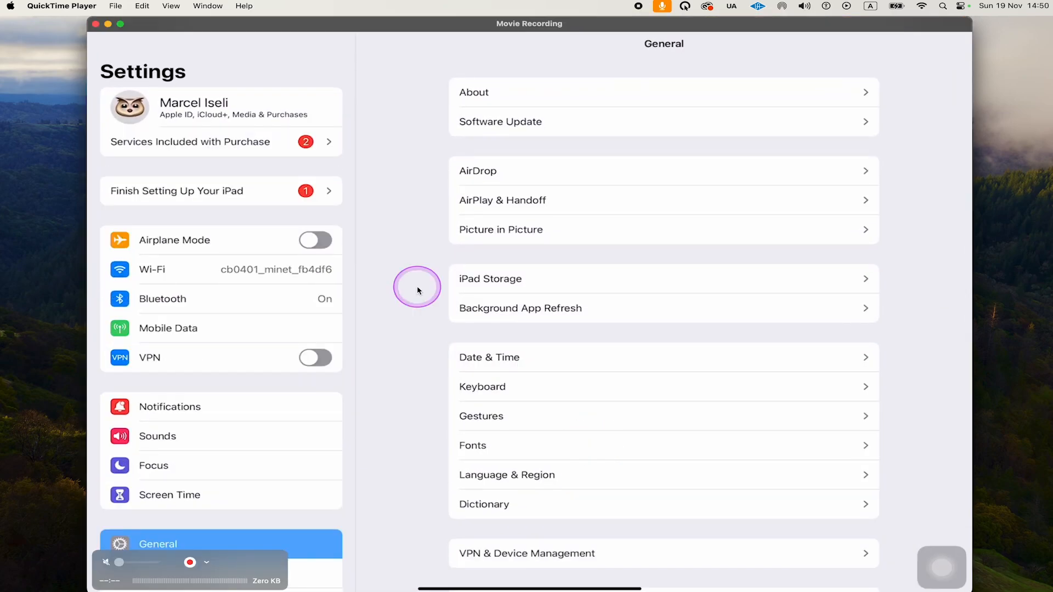
mouse_move(204, 105)
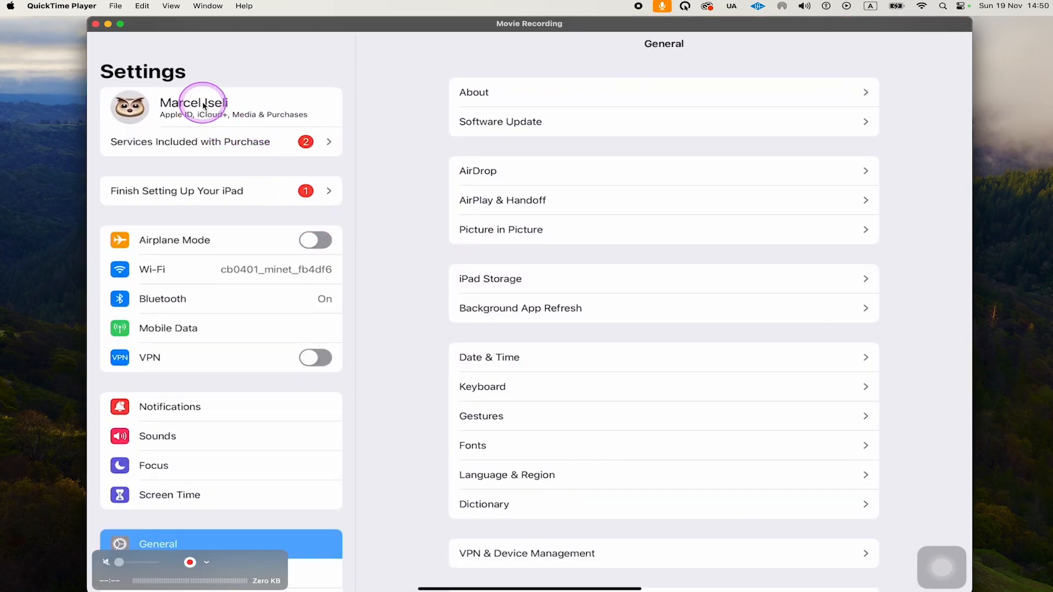
Step: Go into the Apple ID account's iCloud settings from the sidebar
left_click(194, 108)
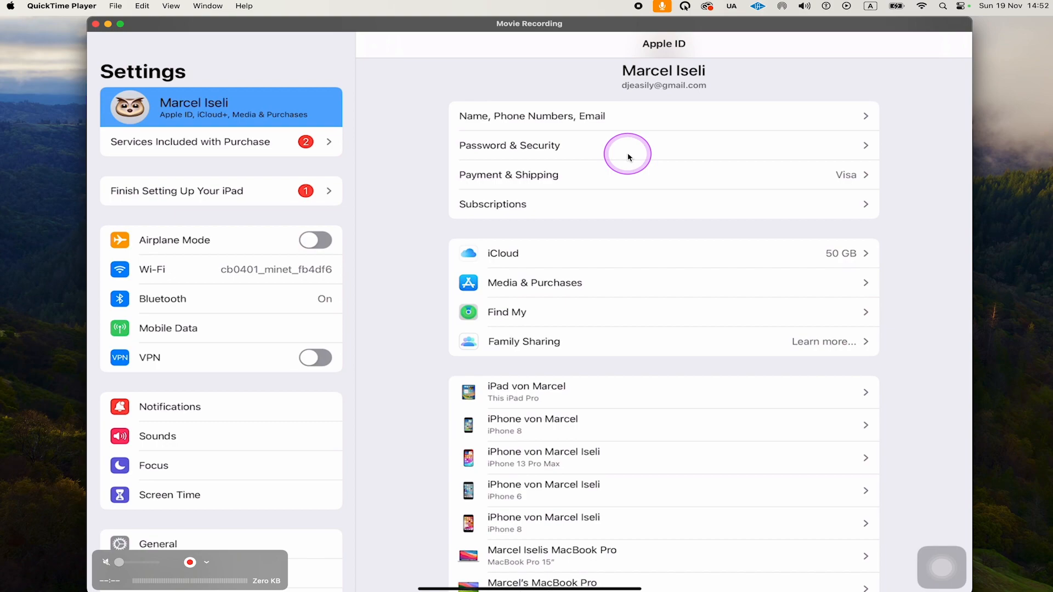
mouse_move(528, 254)
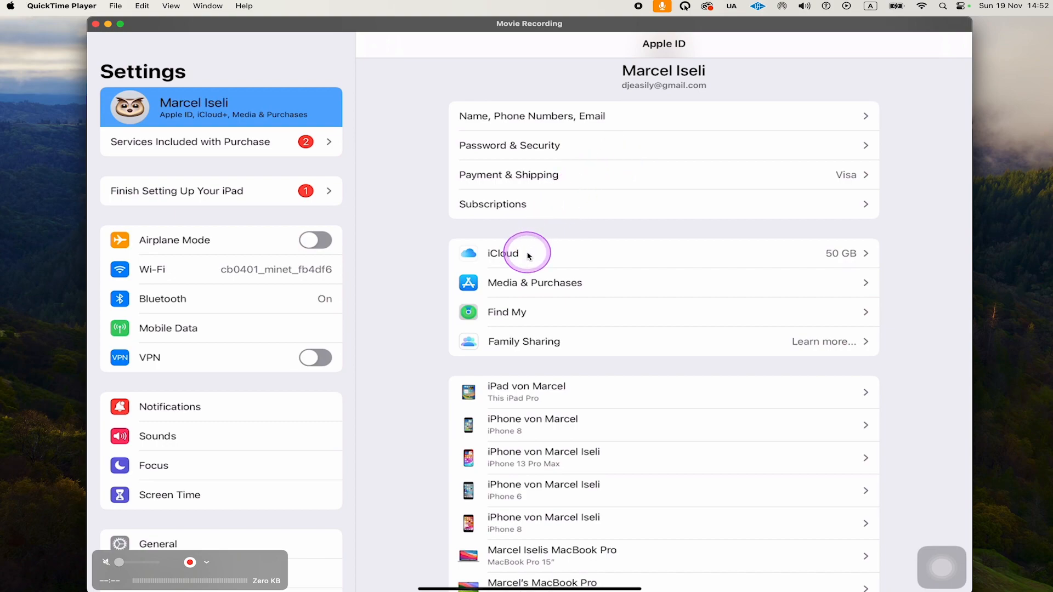
left_click(502, 254)
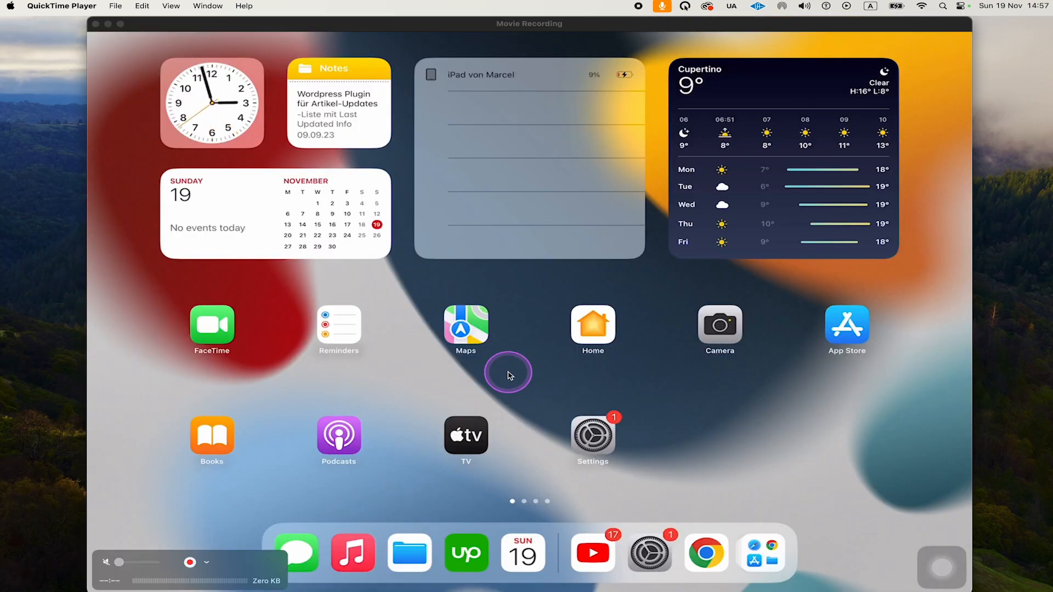
mouse_move(571, 374)
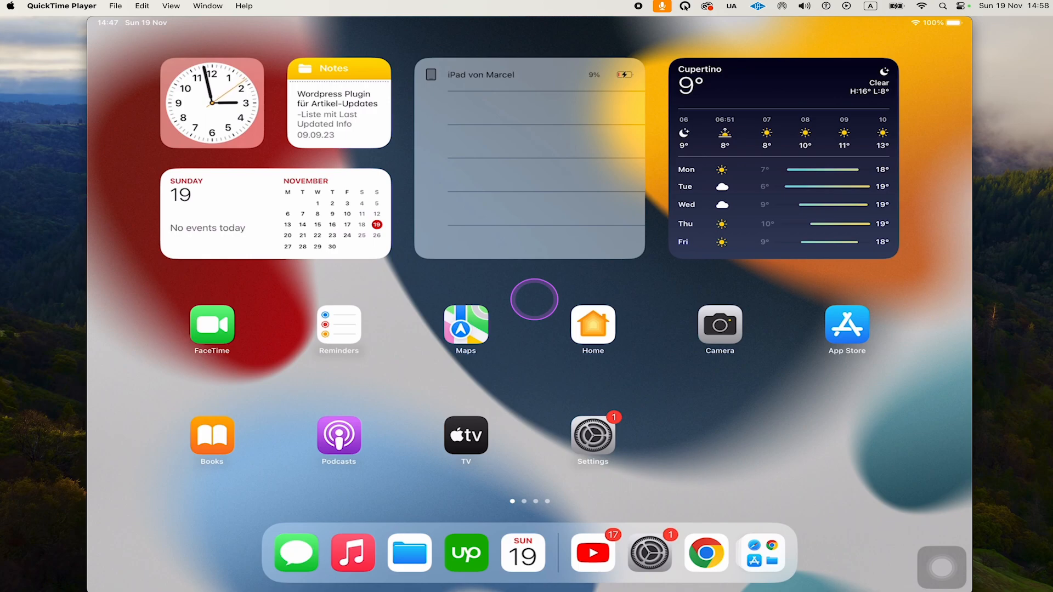
Step: Return to the Home Screen and bring up Spotlight search with the keyboard
scroll("left", 3)
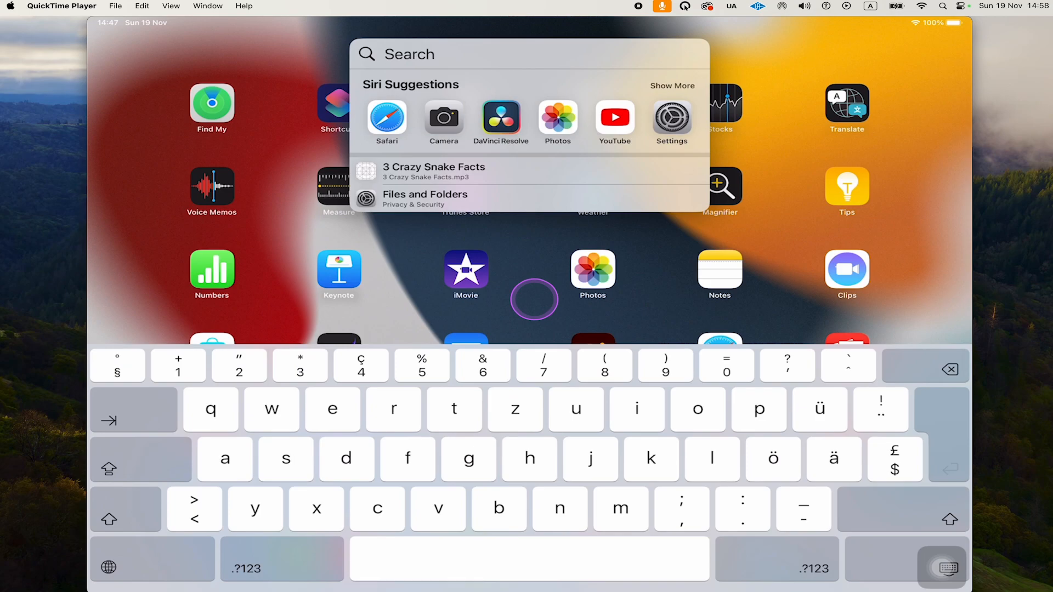
Step: Search Spotlight for "files" so the Files app is the Top Hit
type("files")
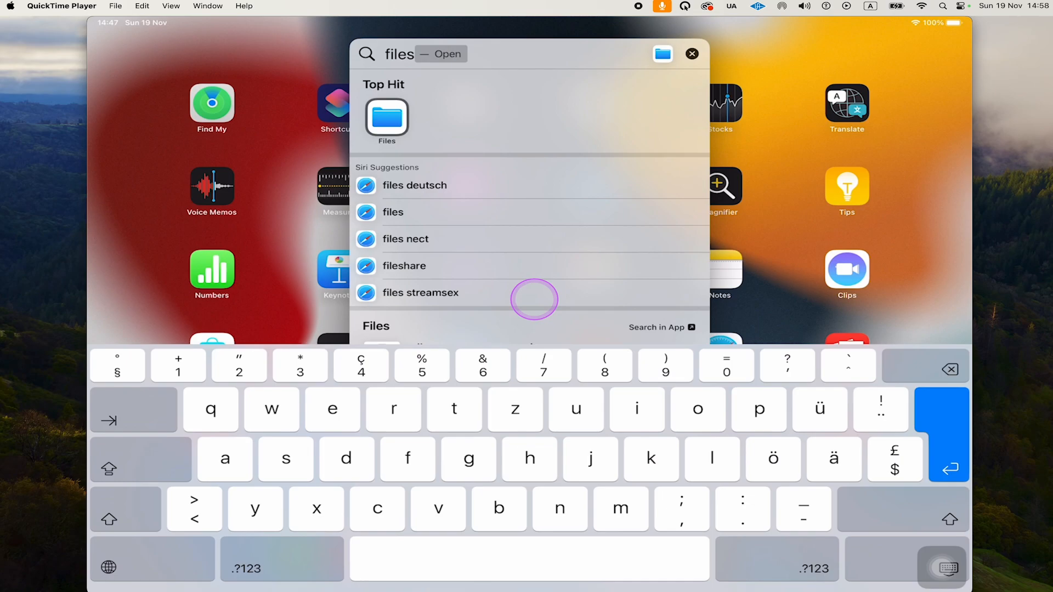
mouse_move(409, 79)
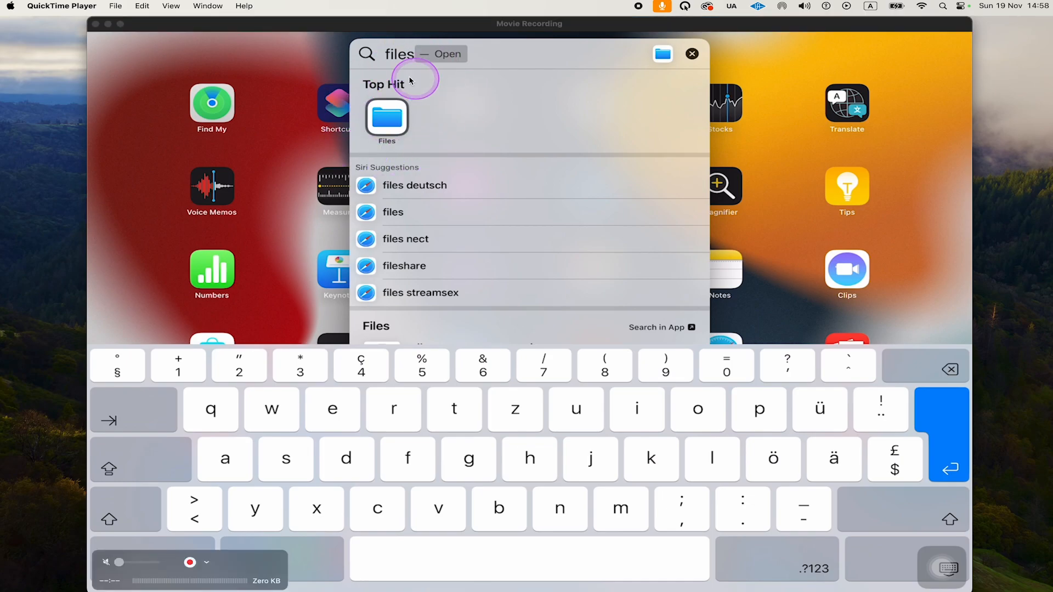
Step: Launch Files and show the iCloud Drive location with its folders
left_click(386, 120)
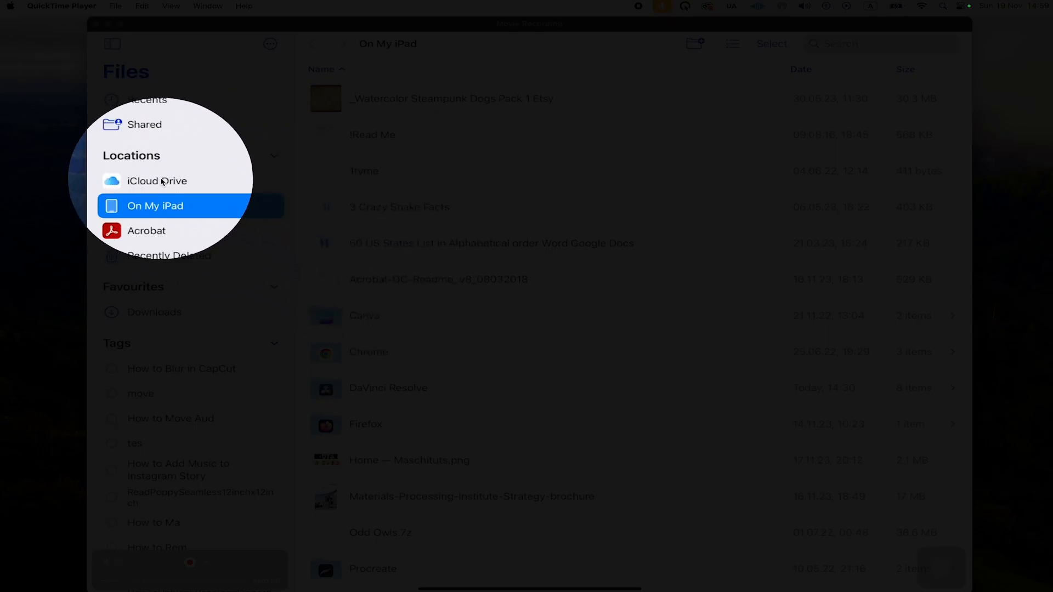
left_click(157, 181)
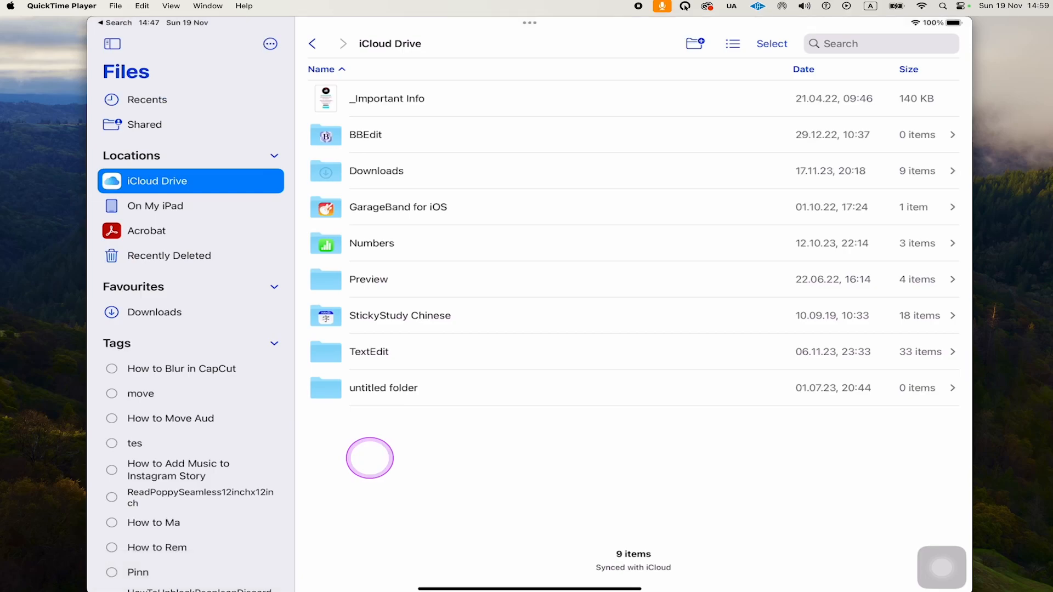